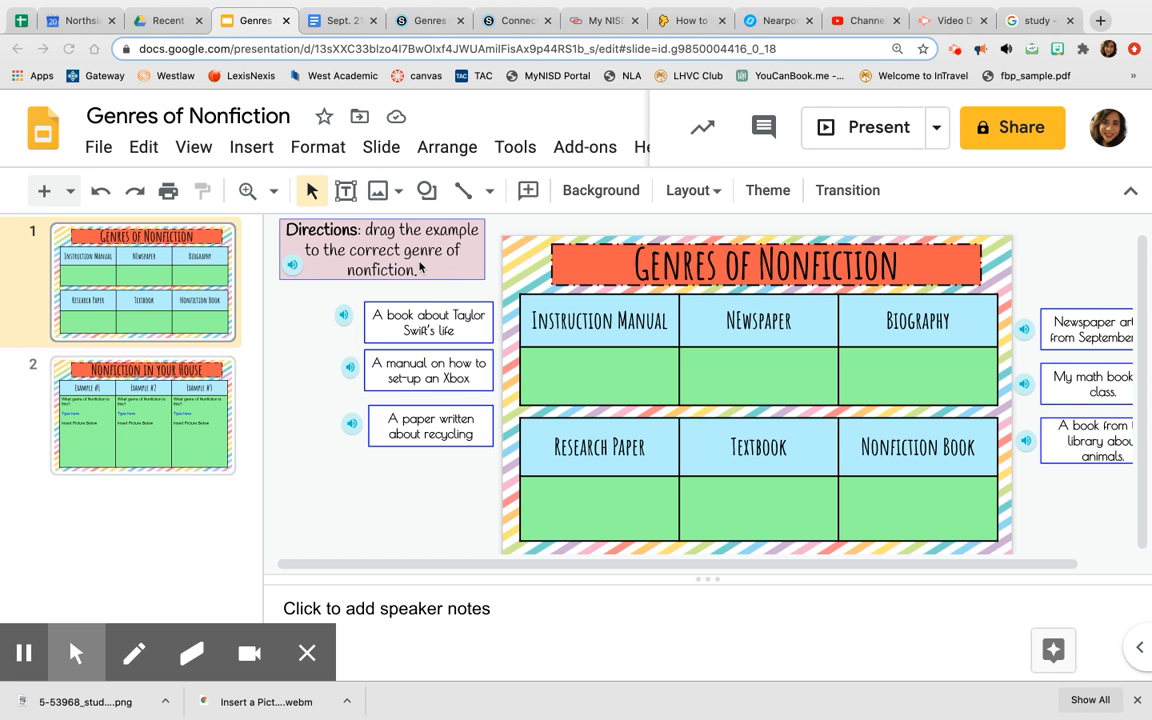
pyautogui.moveTo(428, 280)
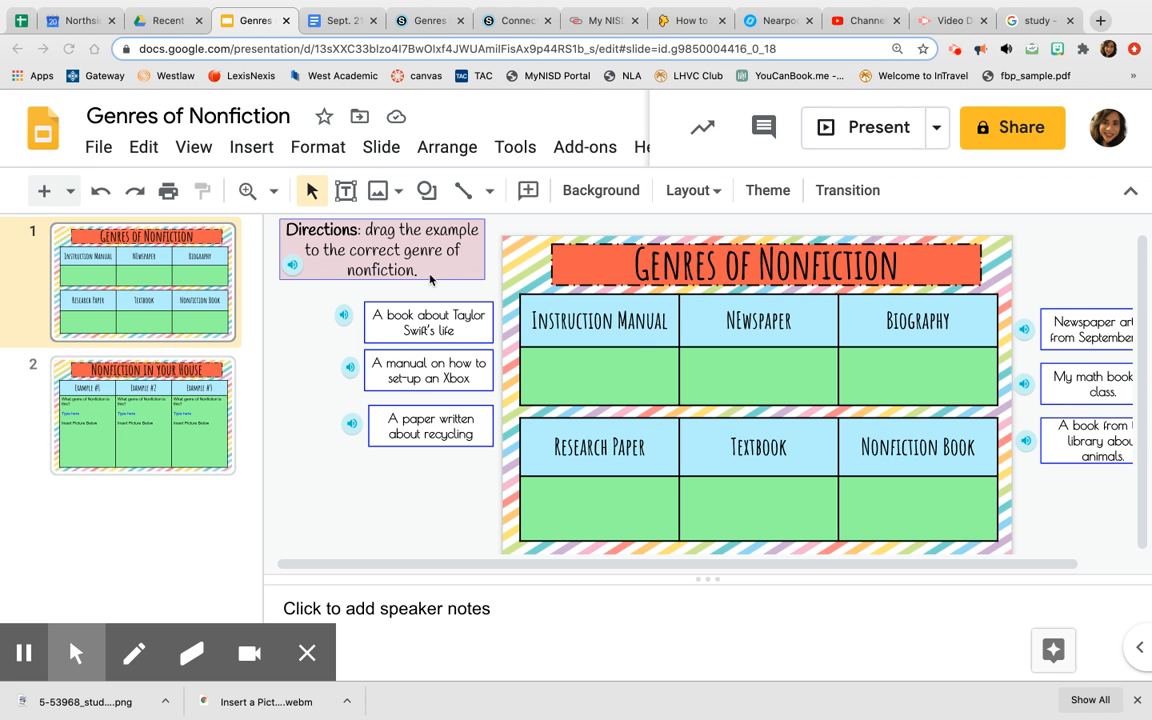
pyautogui.moveTo(442, 272)
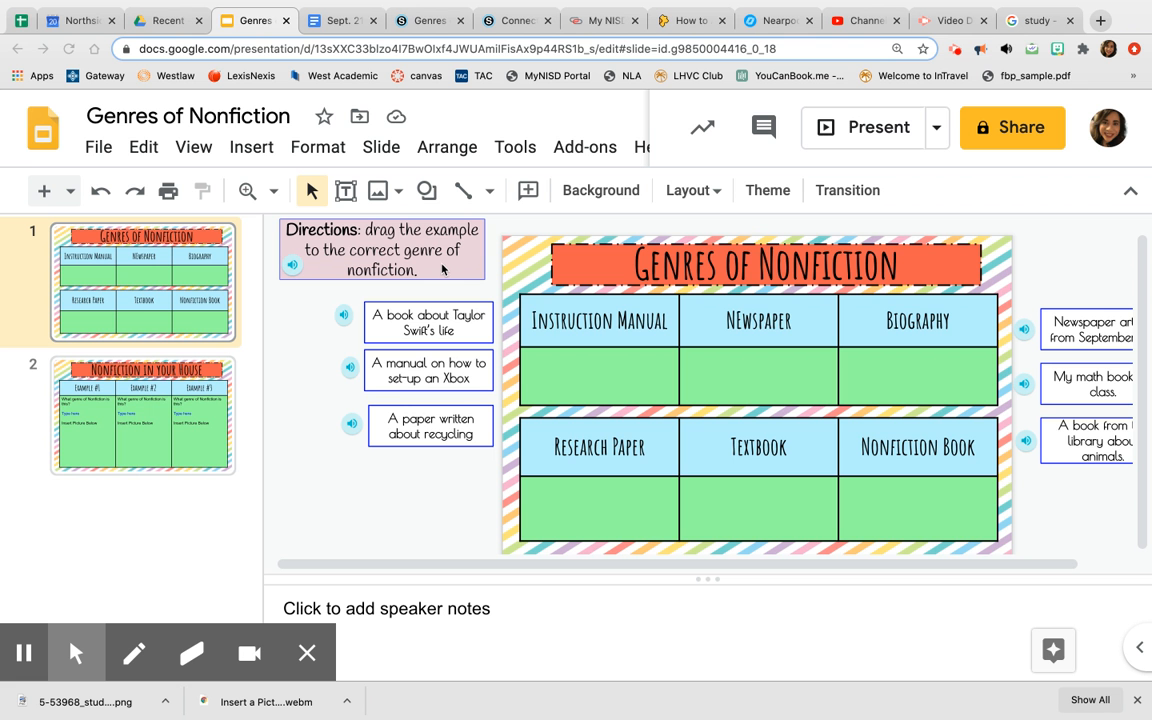
pyautogui.moveTo(640, 332)
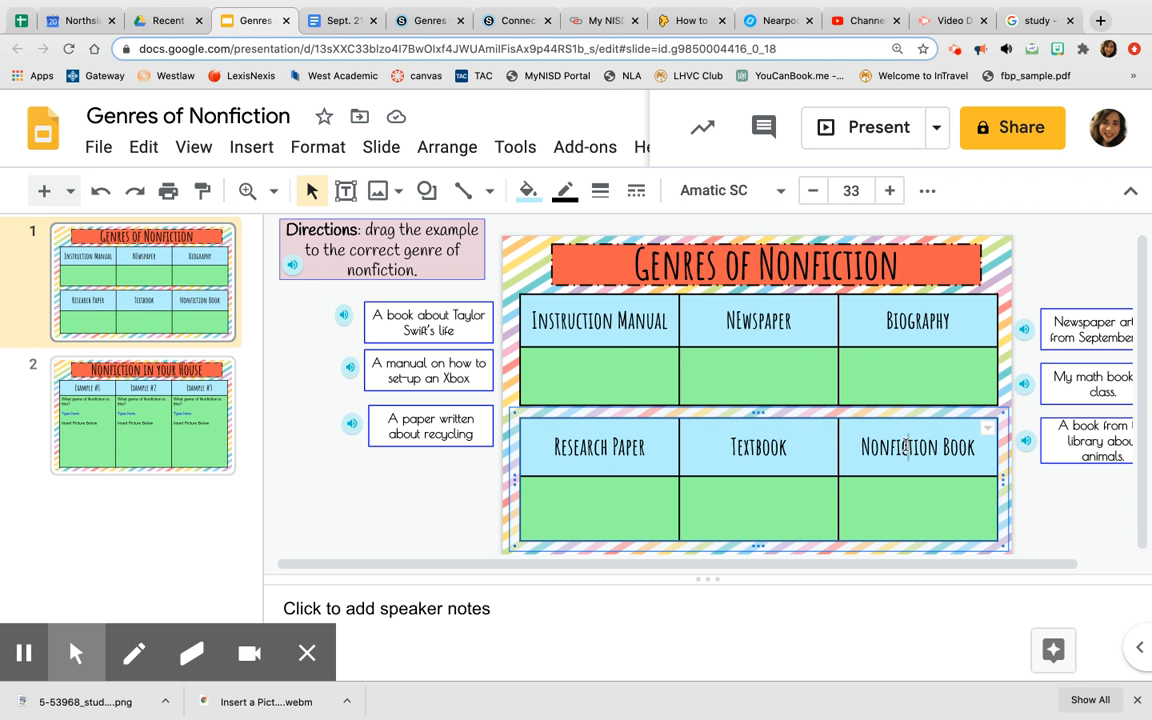
# Step: Play the recorded directions clip on the sorting slide
pyautogui.click(350, 310)
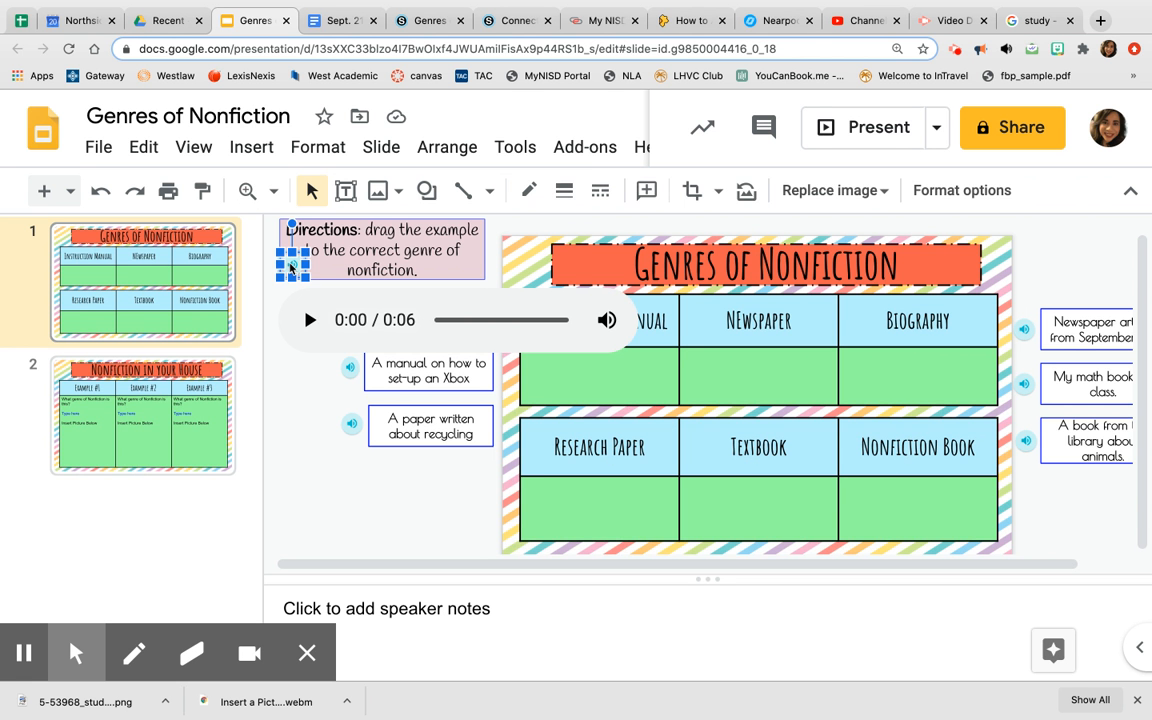
pyautogui.click(278, 432)
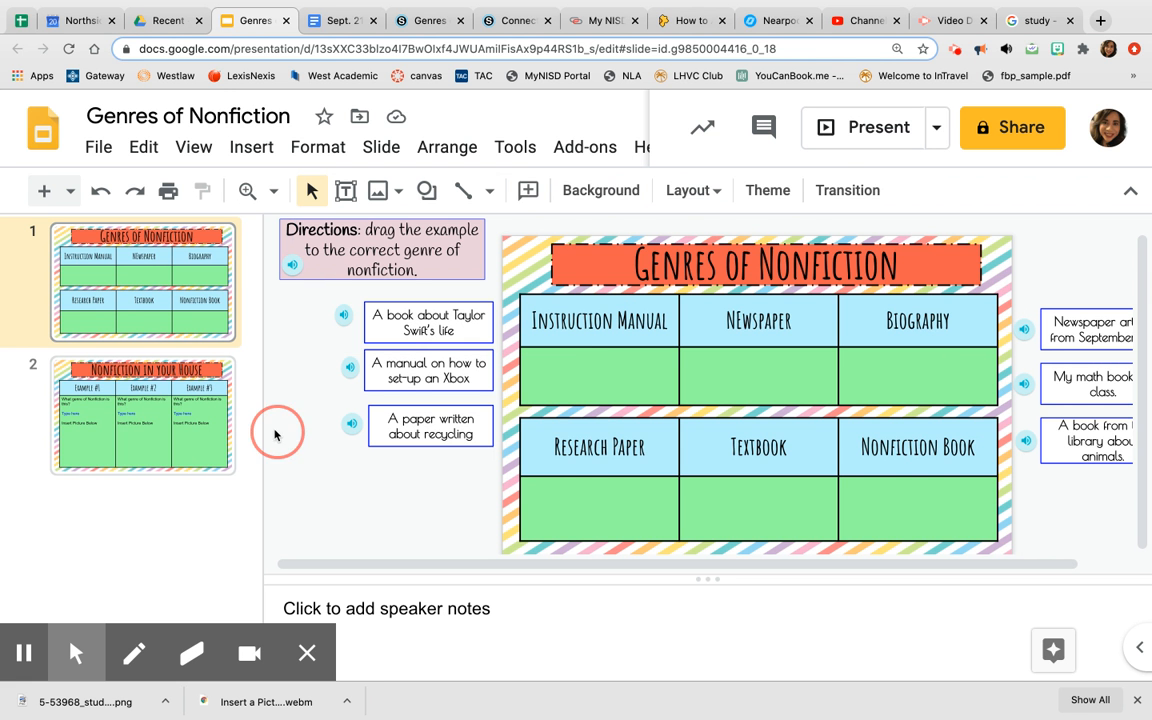
pyautogui.click(428, 322)
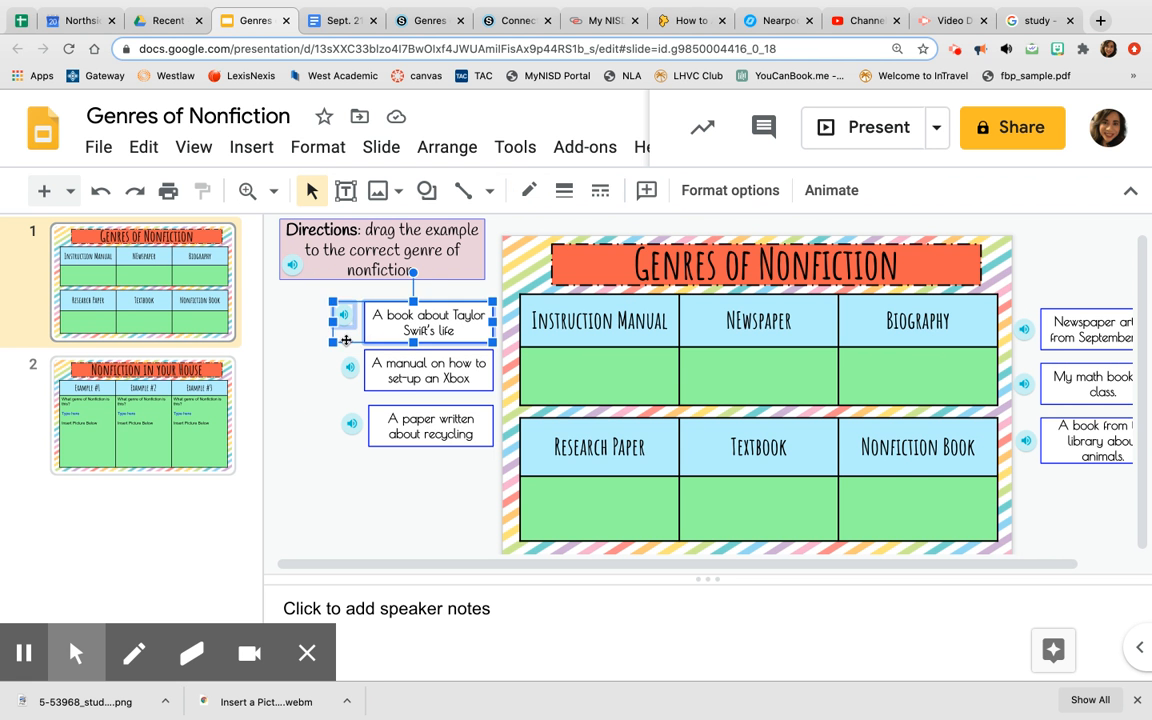
# Step: Drag the 'A book about Taylor Swift's life' card into the Instruction Manual cell
pyautogui.click(430, 425)
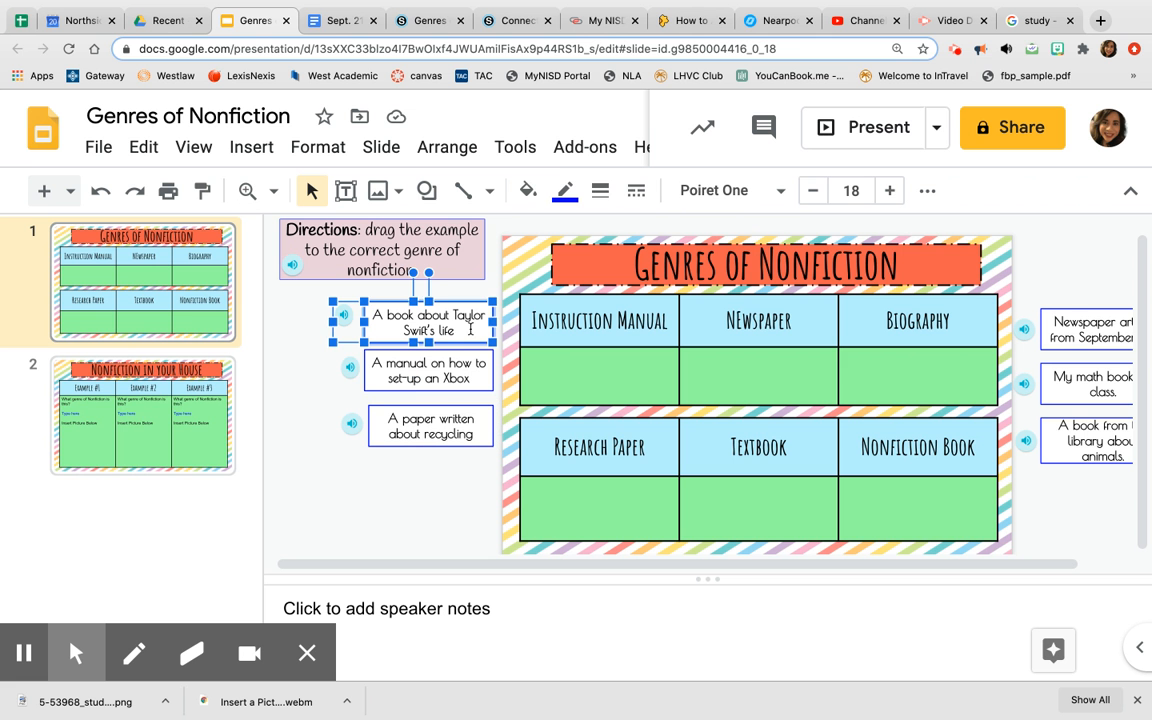
pyautogui.moveTo(479, 389)
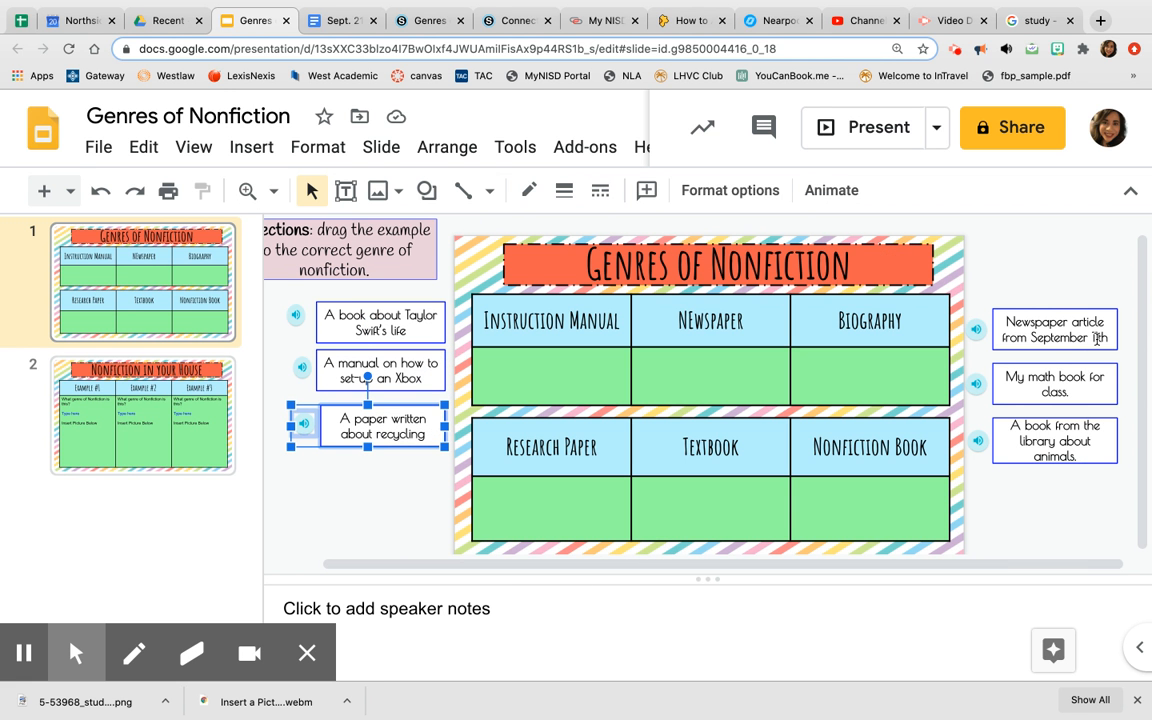
pyautogui.click(1054, 329)
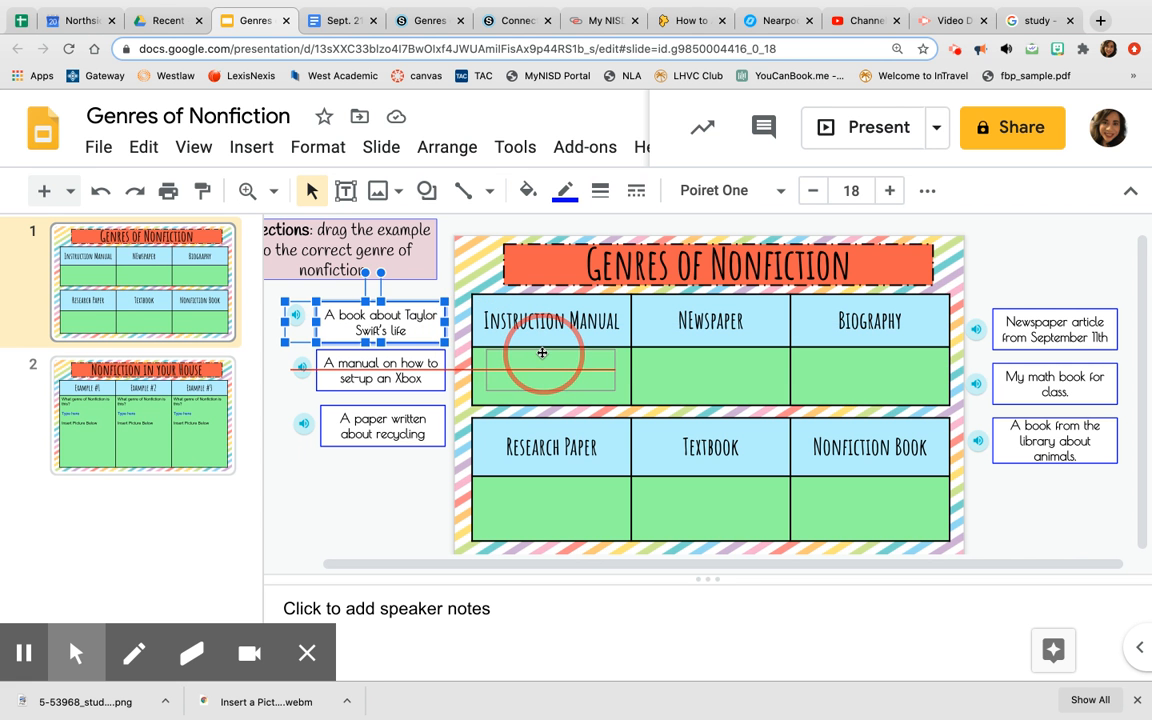
pyautogui.moveTo(380, 322); pyautogui.dragTo(550, 375)
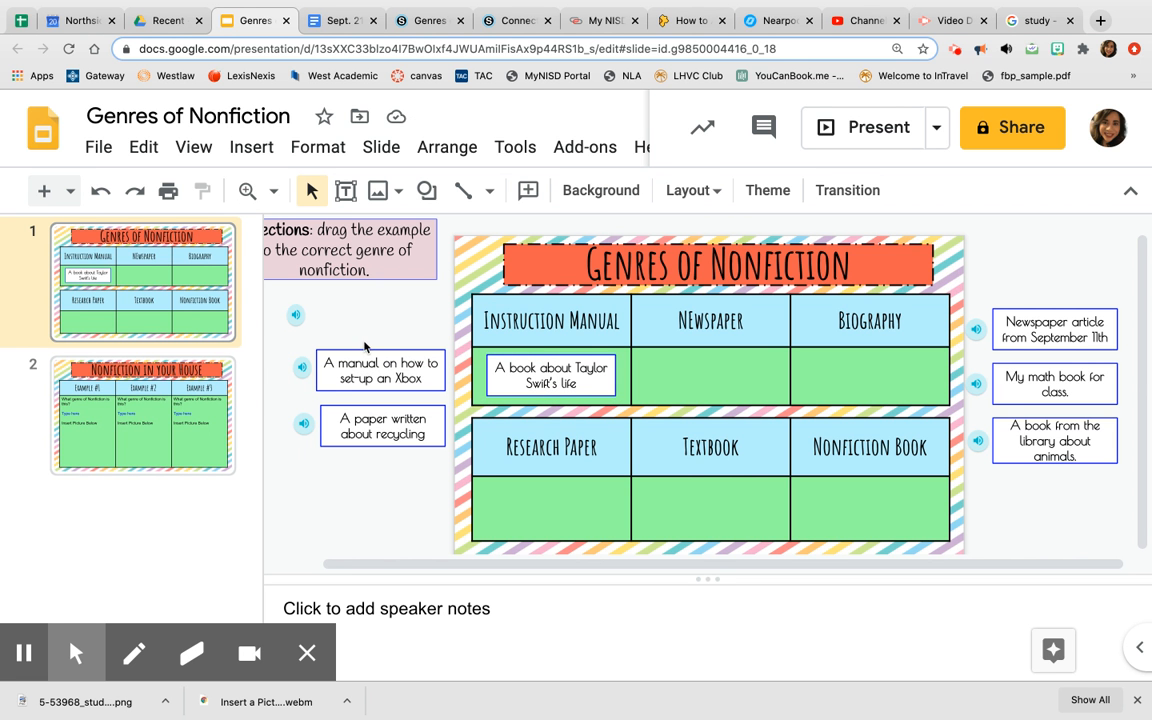
pyautogui.moveTo(363, 349)
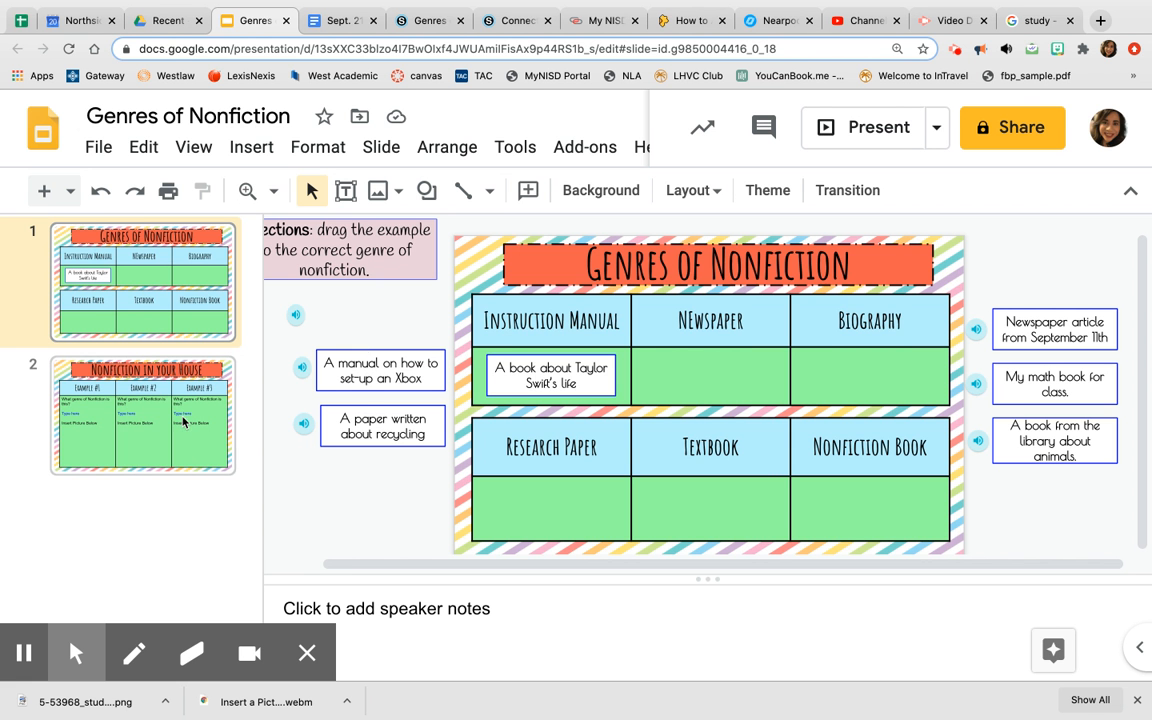
pyautogui.click(142, 415)
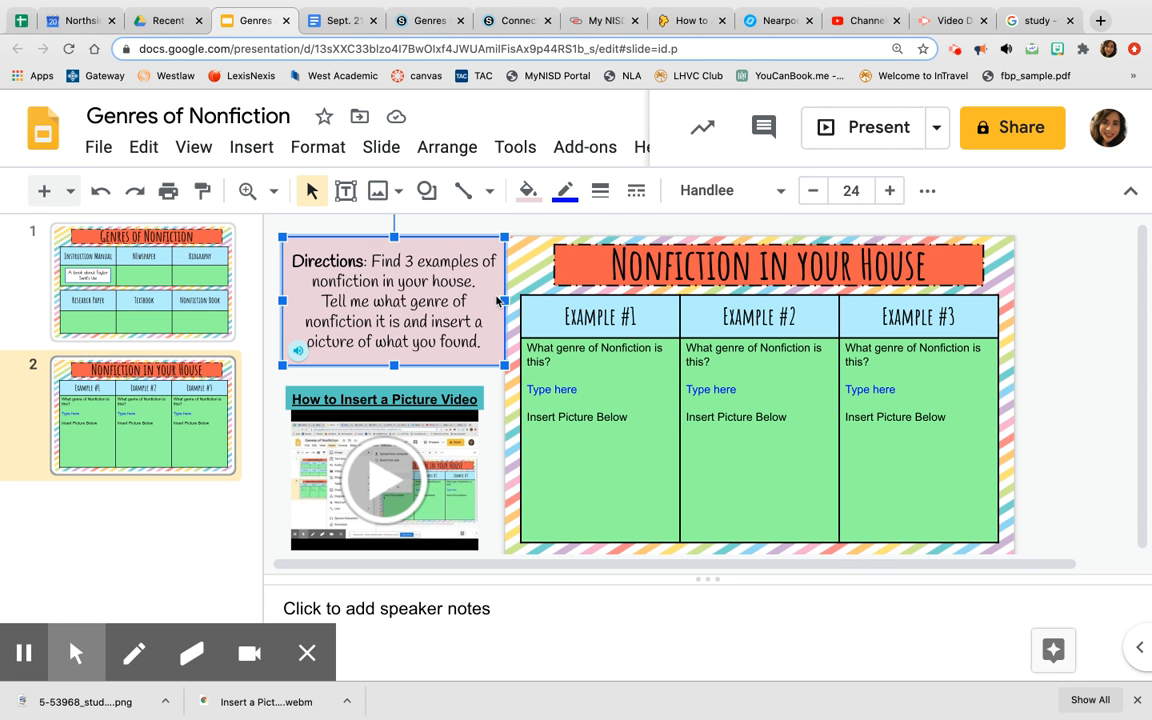
pyautogui.moveTo(387, 337)
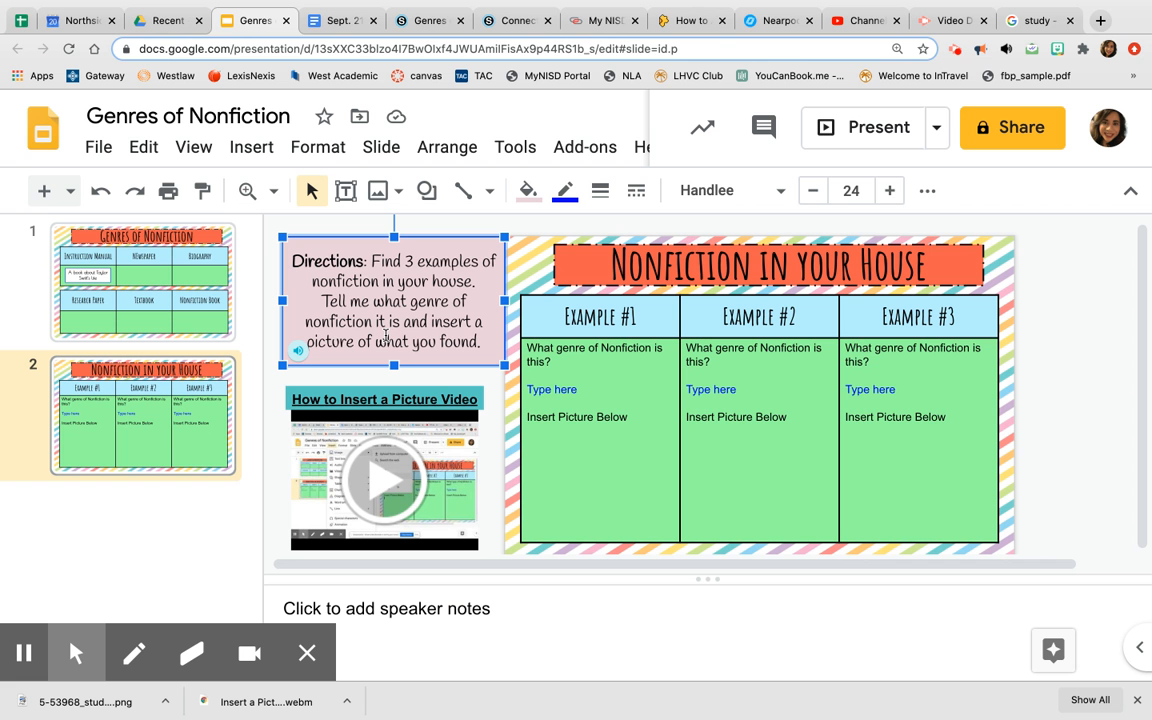
pyautogui.moveTo(382, 330)
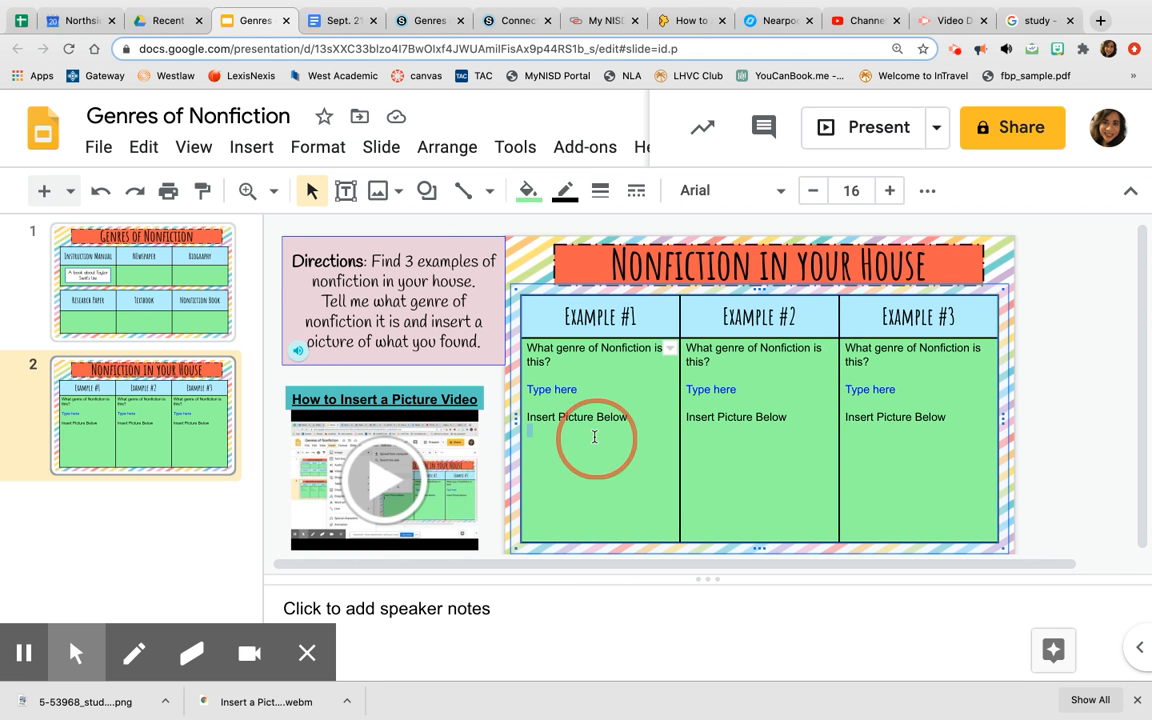
pyautogui.click(384, 477)
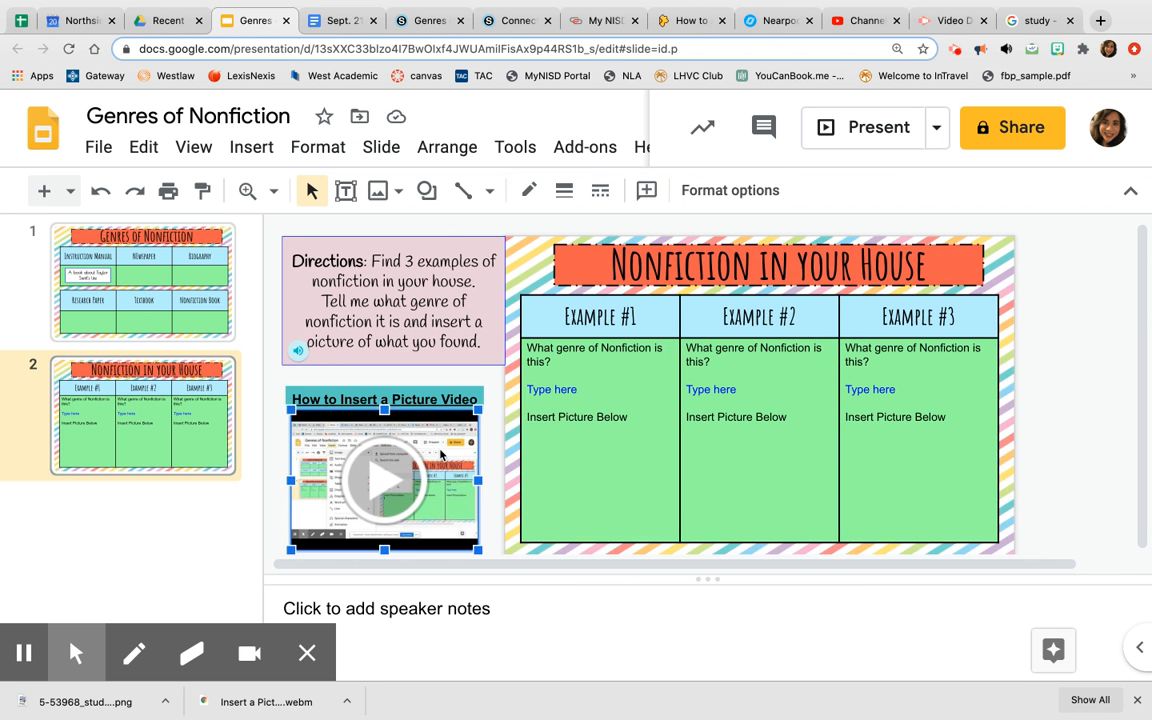
pyautogui.moveTo(396, 479)
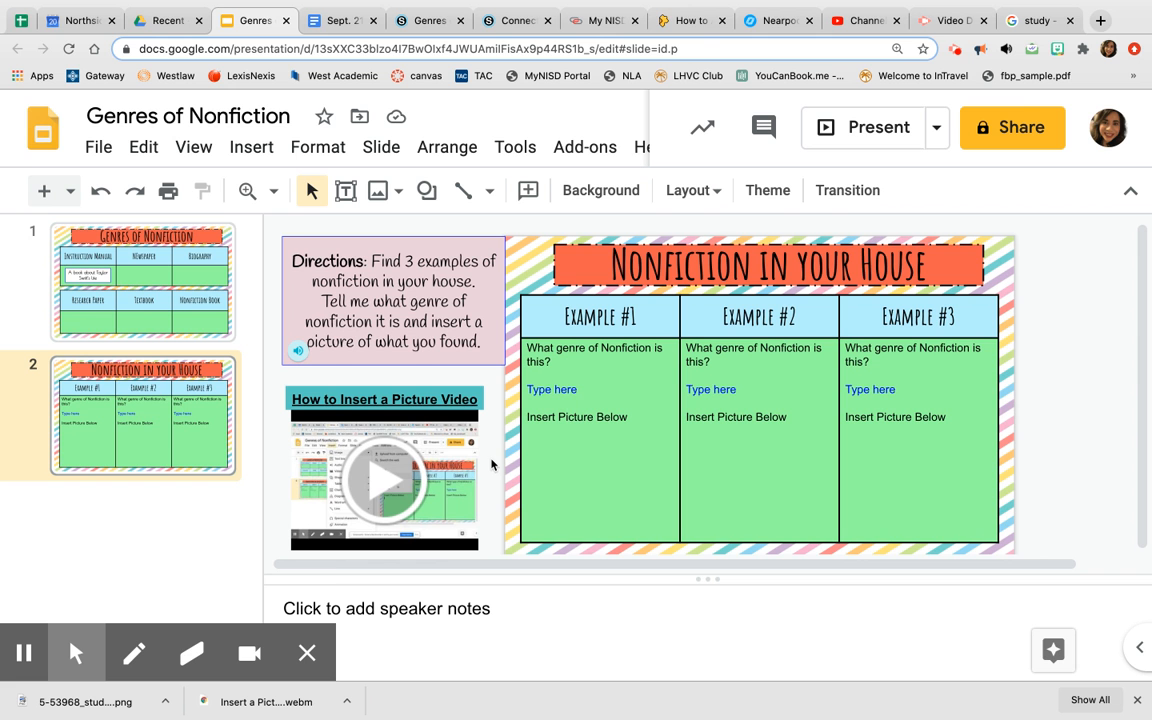
pyautogui.moveTo(23, 653)
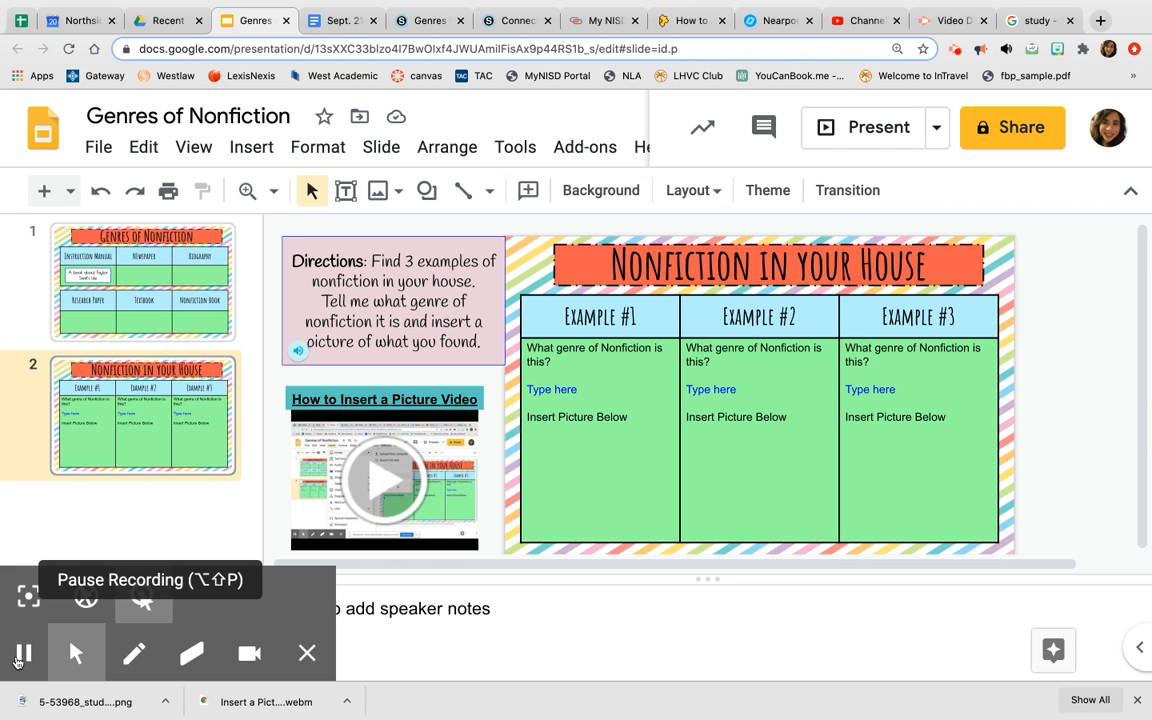